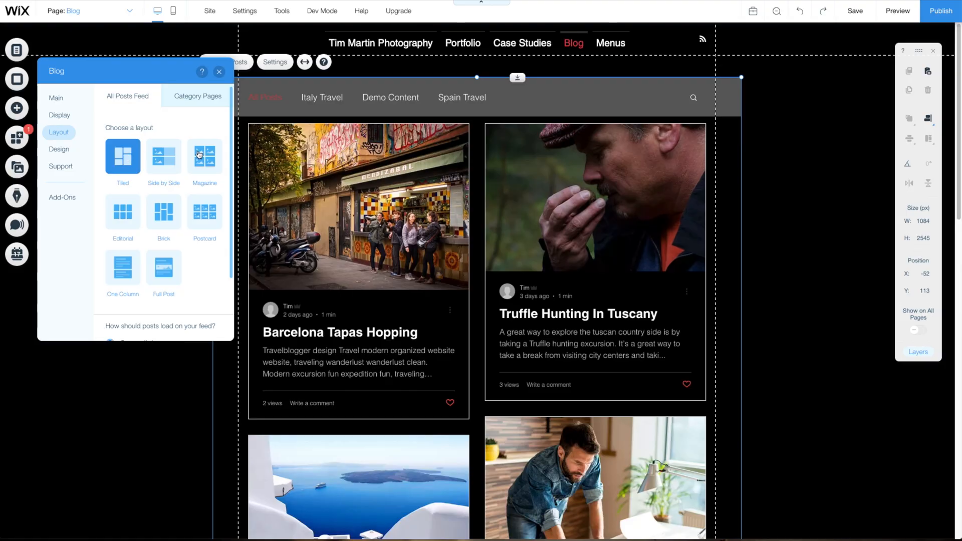
# - Preview Side by Side, Magazine and Editorial feed layouts, then leave the feed on Brick
pyautogui.click(164, 156)
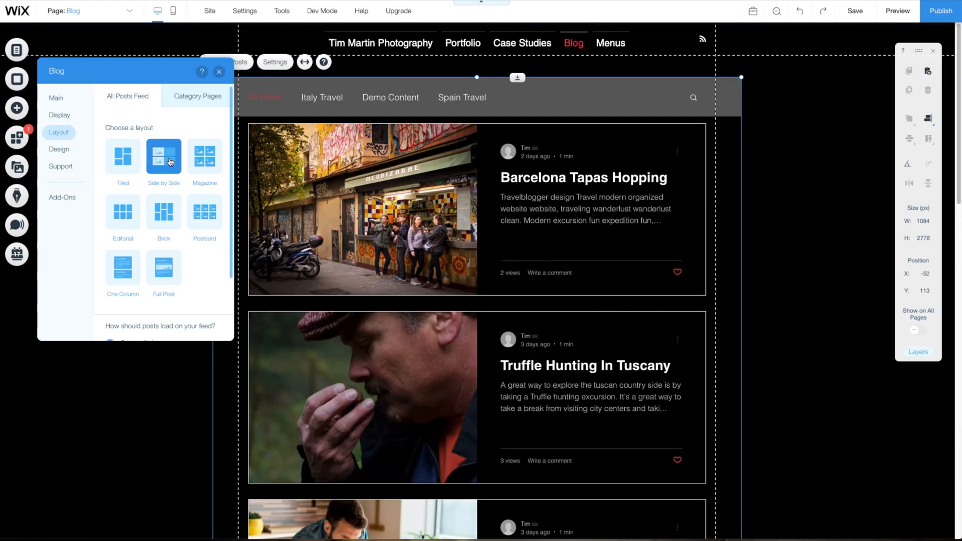
pyautogui.click(204, 155)
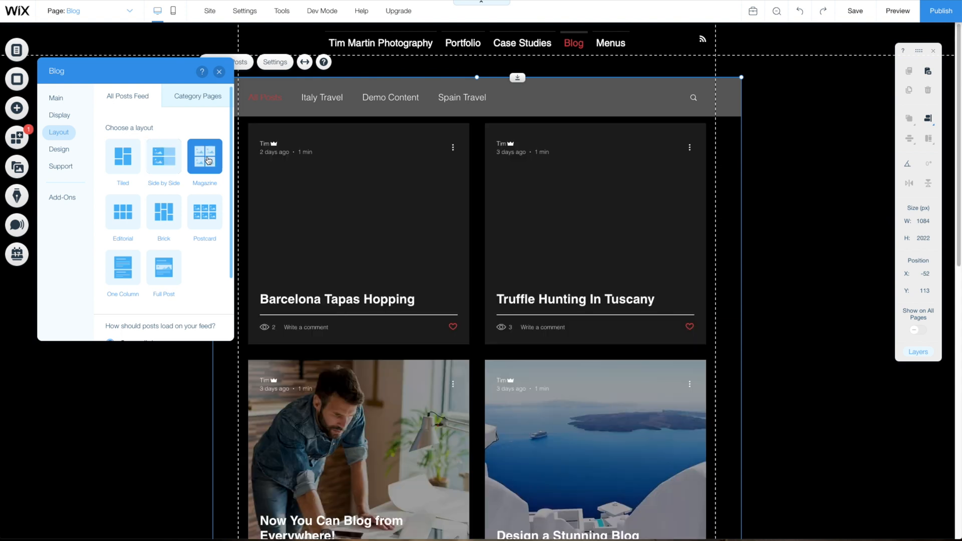
pyautogui.click(122, 213)
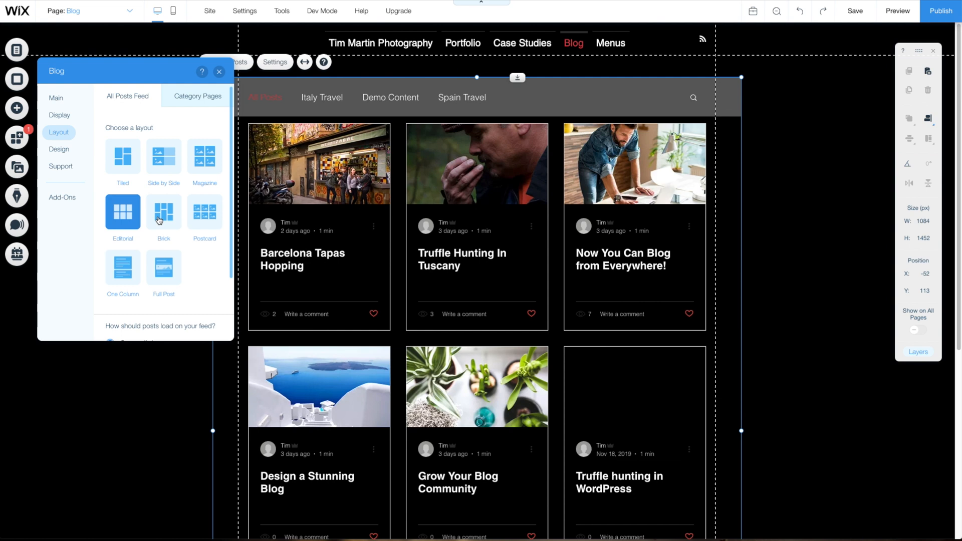
pyautogui.click(163, 212)
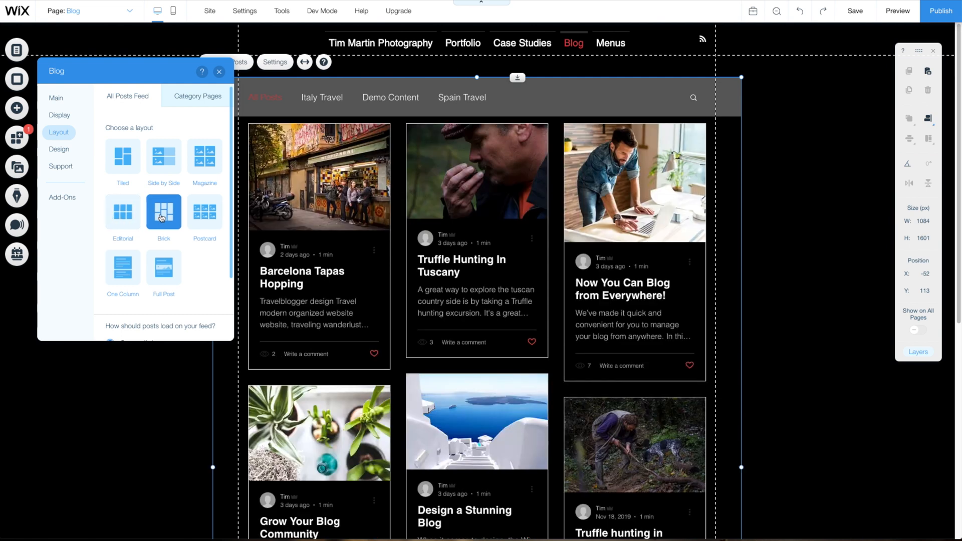